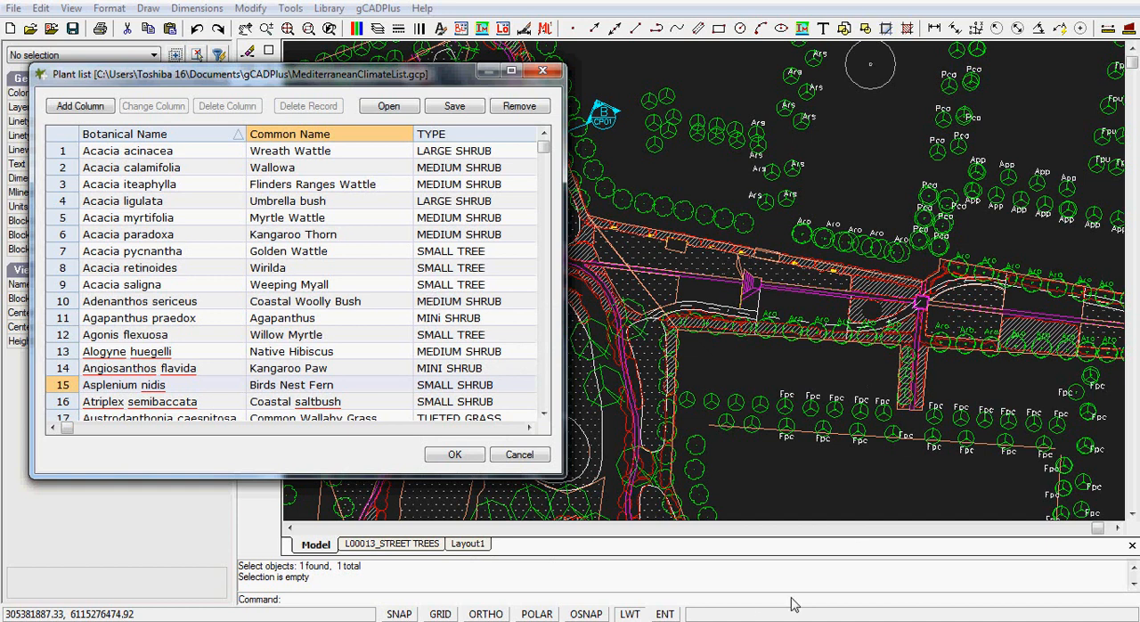
pyautogui.moveTo(677, 440)
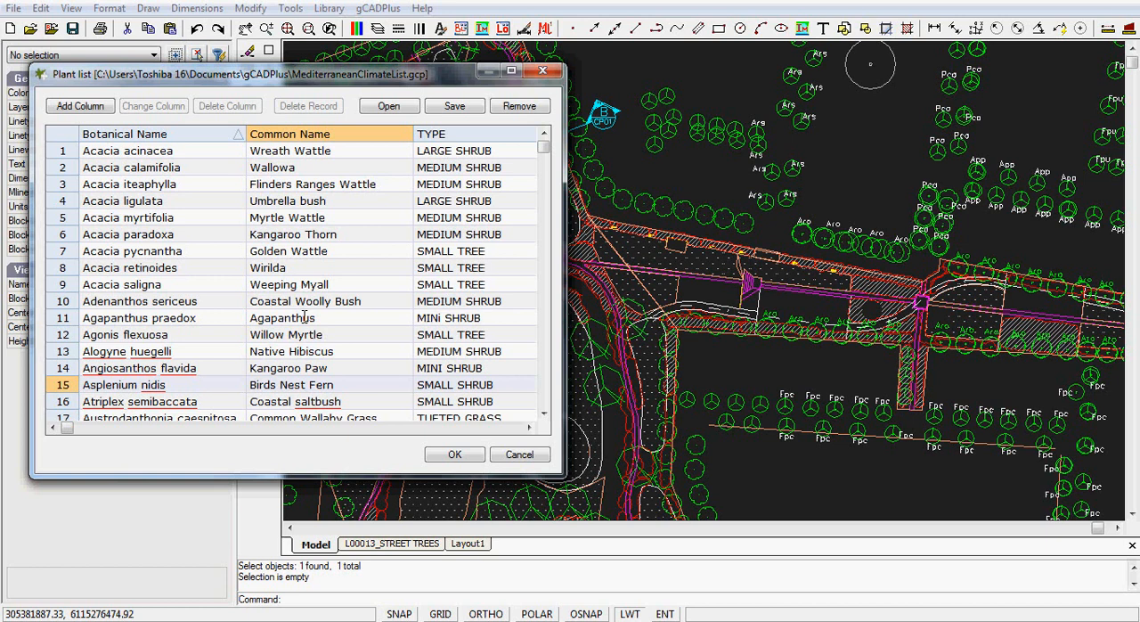
pyautogui.moveTo(238, 325)
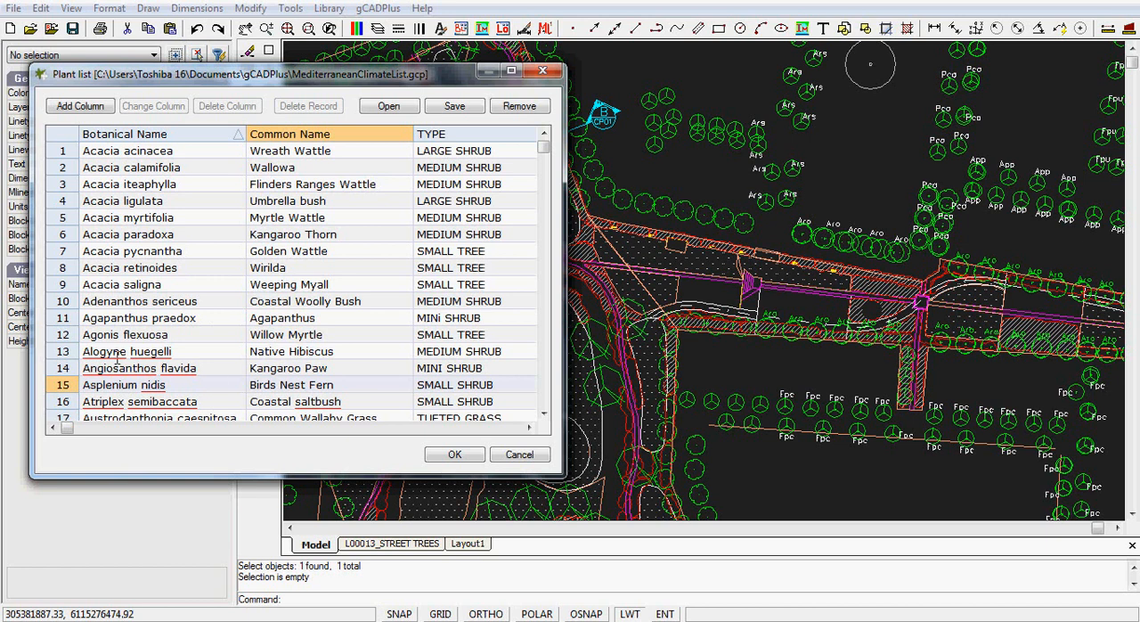
pyautogui.moveTo(134, 338)
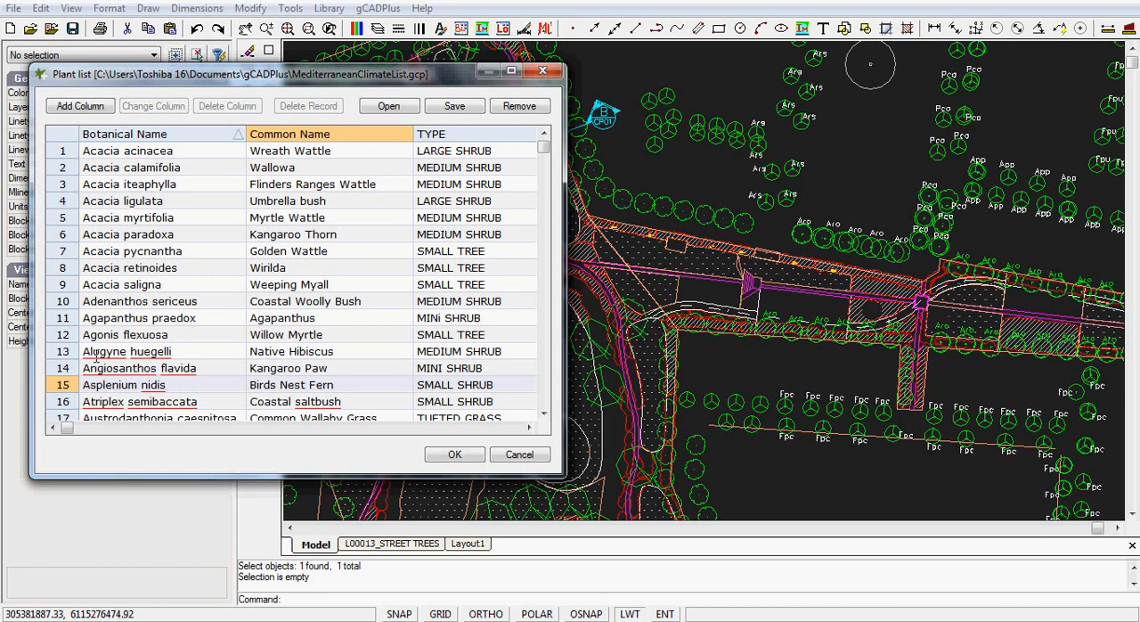
# - Add the flagged word Alogyne to the spell-check dictionary so it is no longer underlined
pyautogui.rightClick(107, 351)
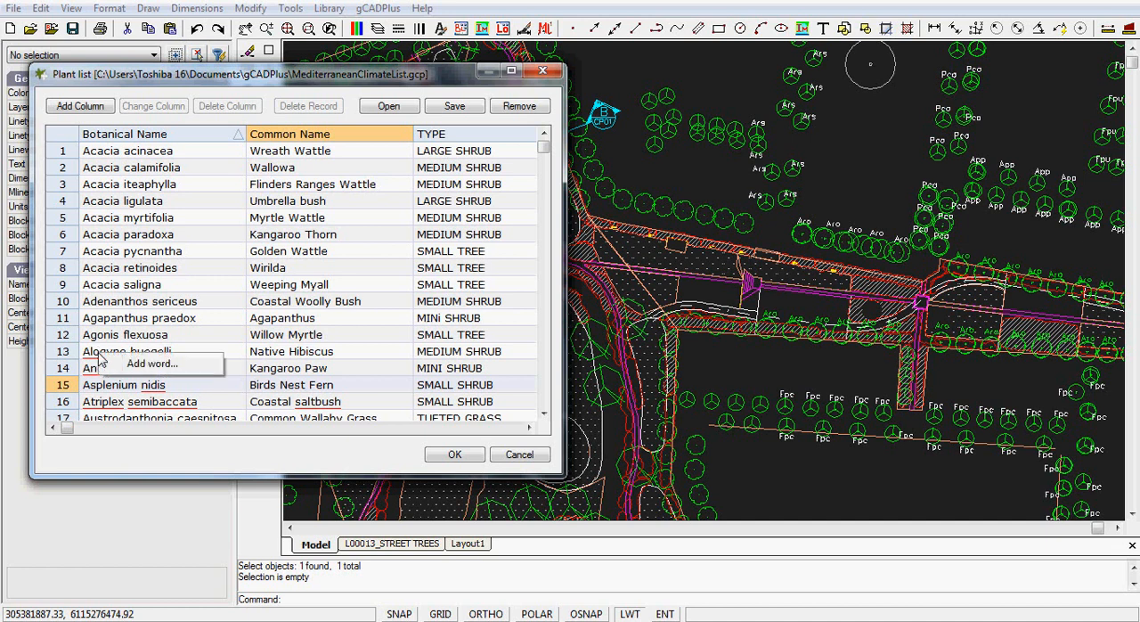
pyautogui.click(150, 363)
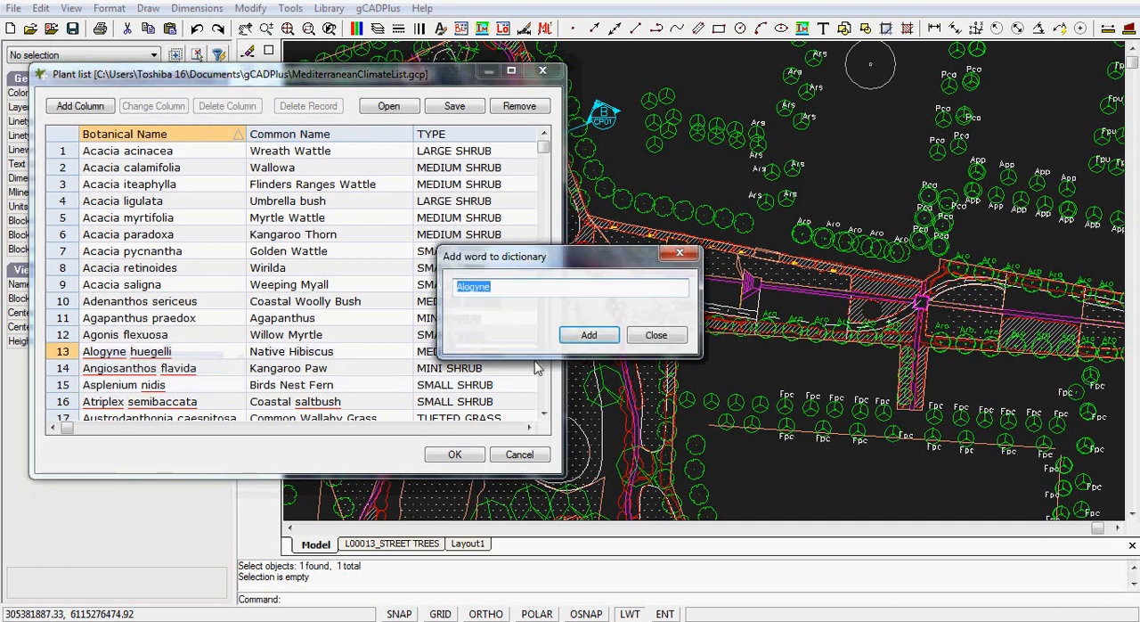
pyautogui.click(588, 335)
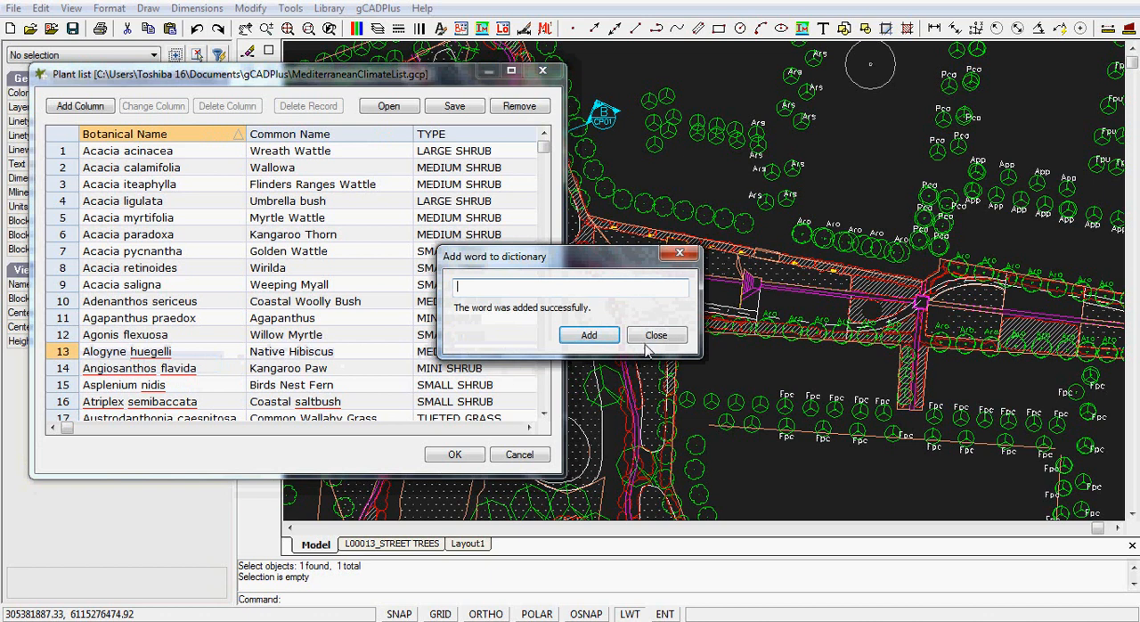
pyautogui.click(655, 334)
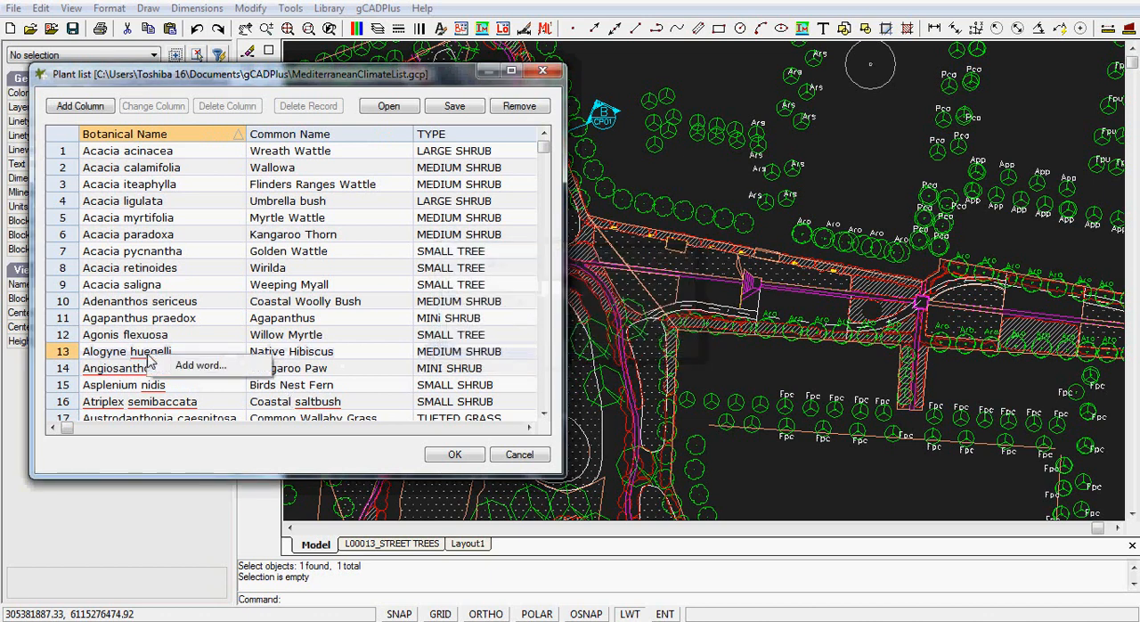
# - Add huegelii and the next flagged botanical word to the spell-check dictionary
pyautogui.click(200, 365)
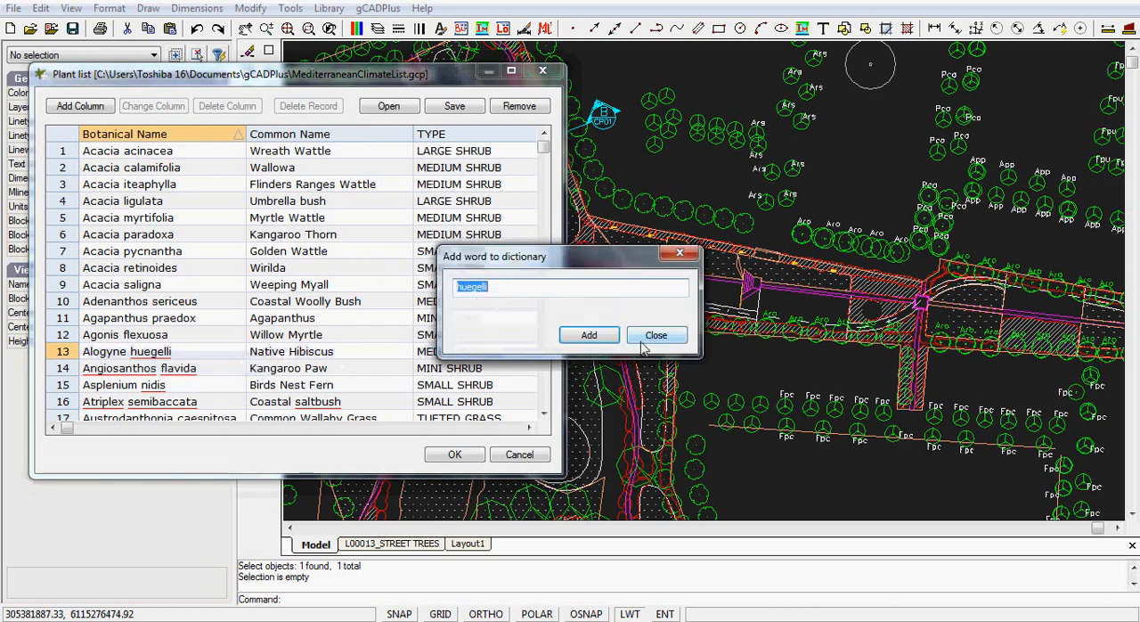
pyautogui.click(655, 335)
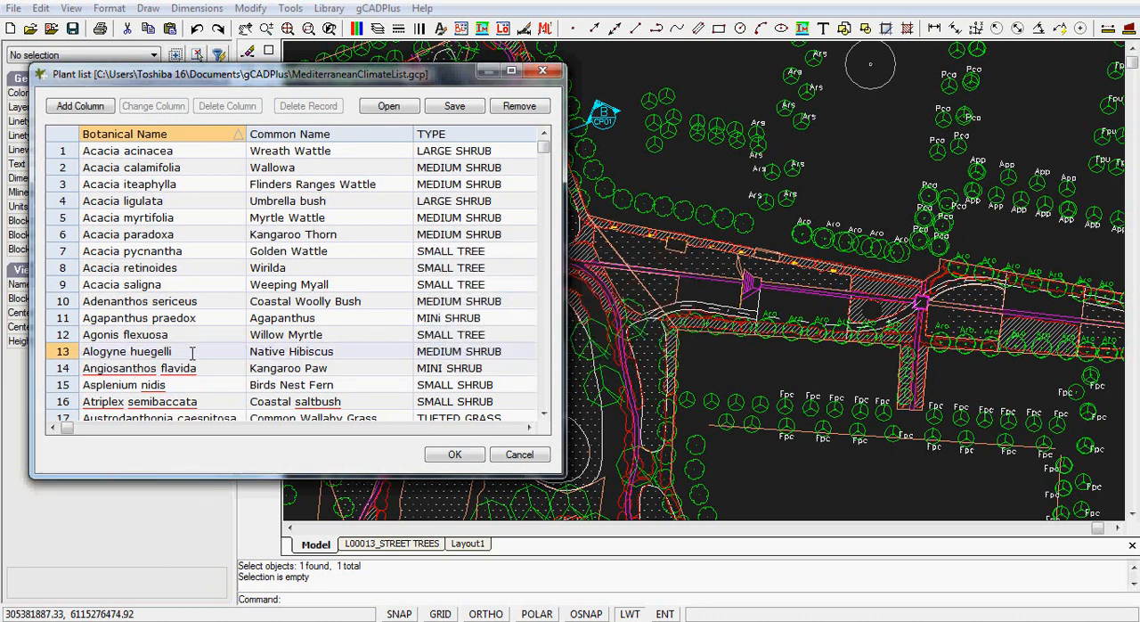
pyautogui.moveTo(221, 372)
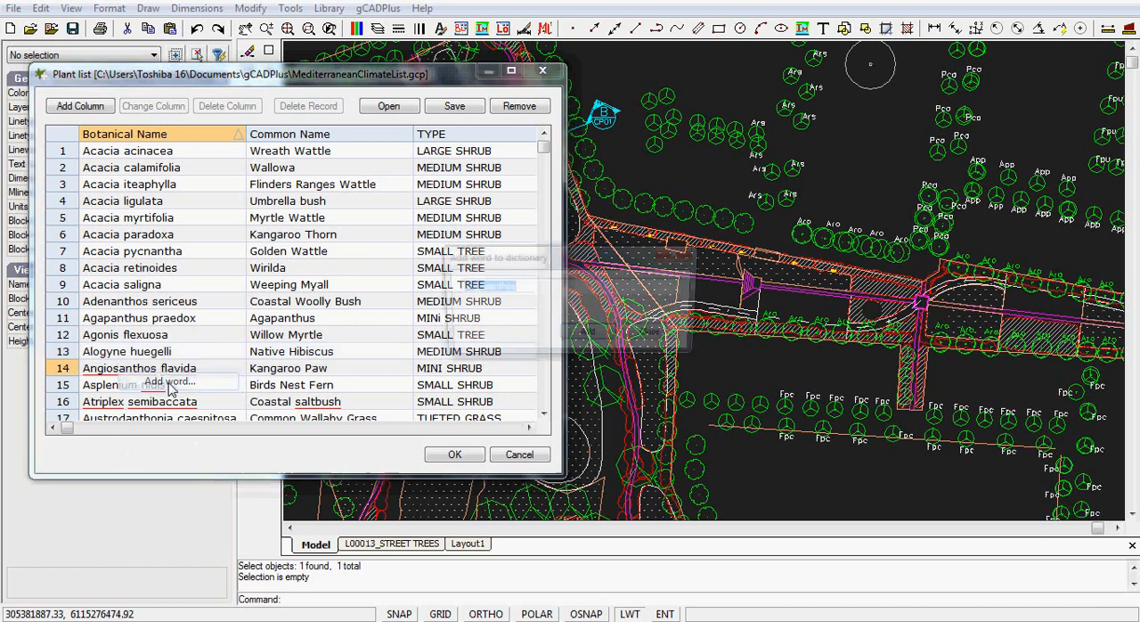
pyautogui.click(171, 383)
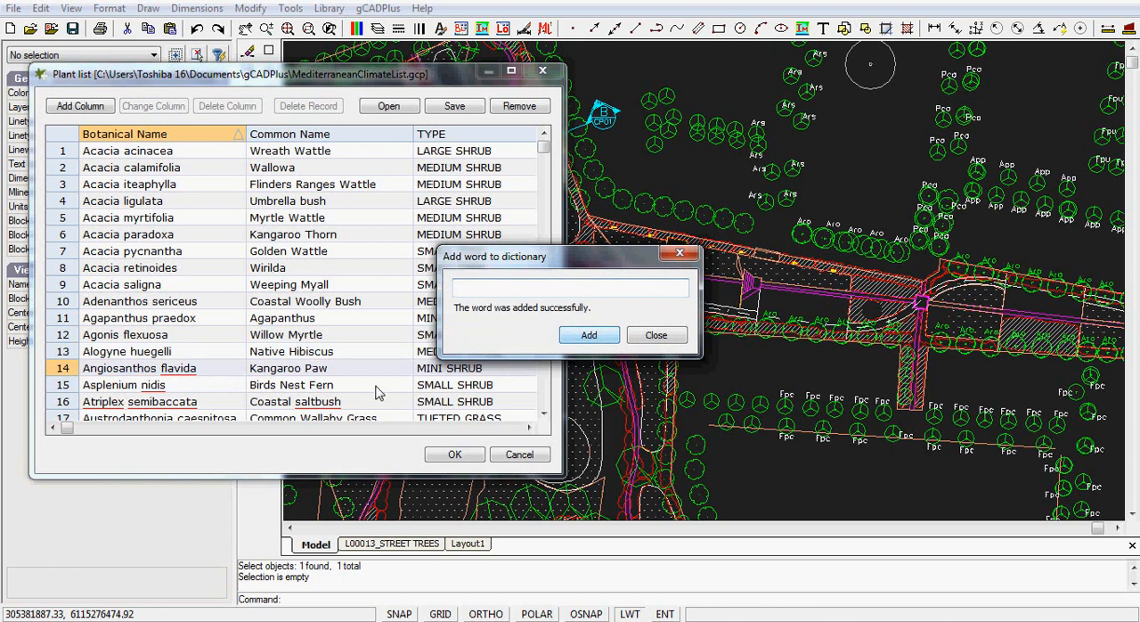
pyautogui.click(656, 335)
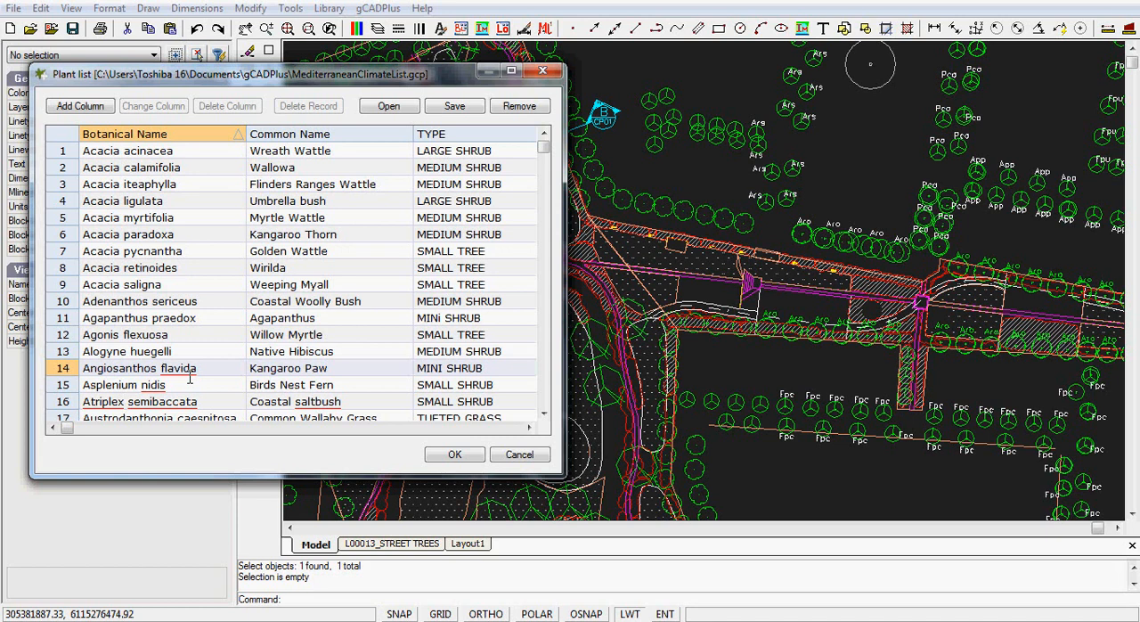
pyautogui.moveTo(221, 346)
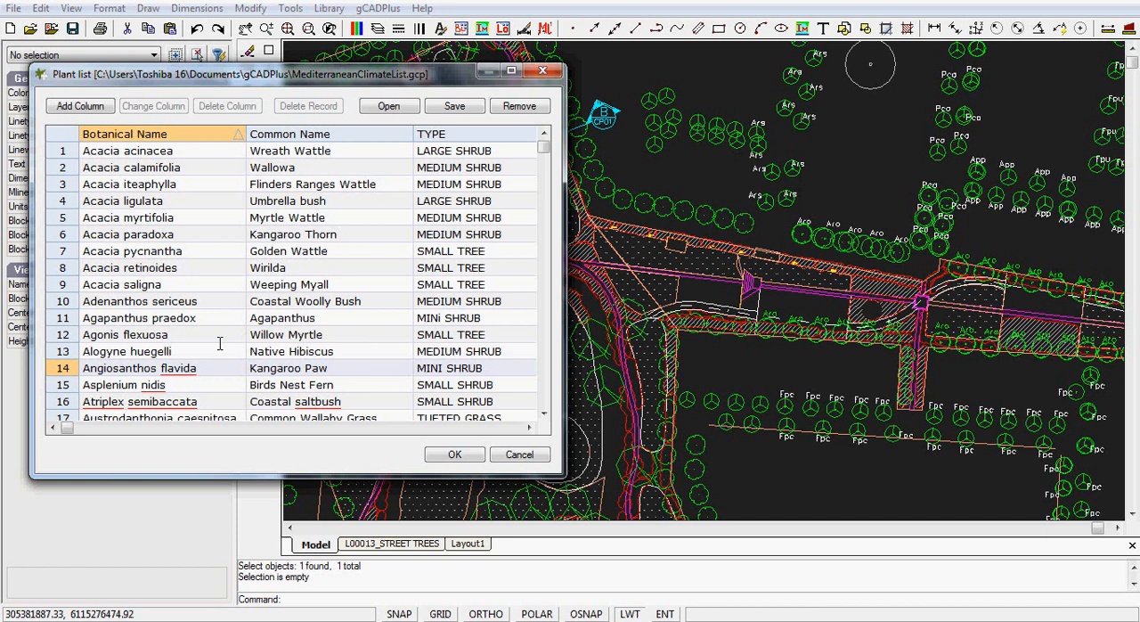
pyautogui.moveTo(200, 260)
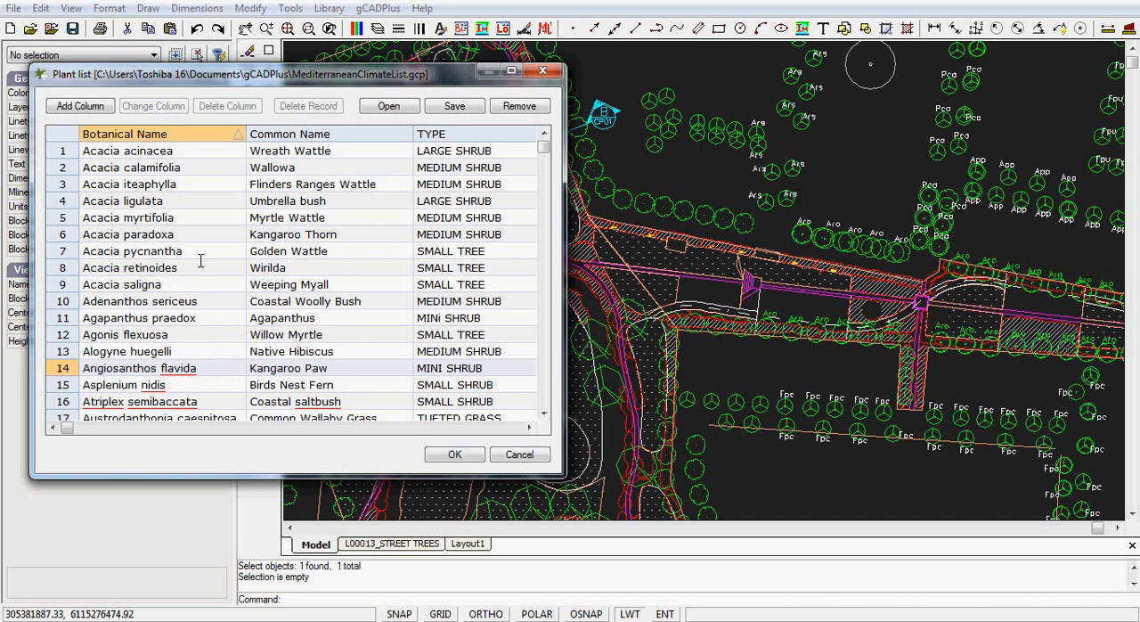
pyautogui.moveTo(92, 201)
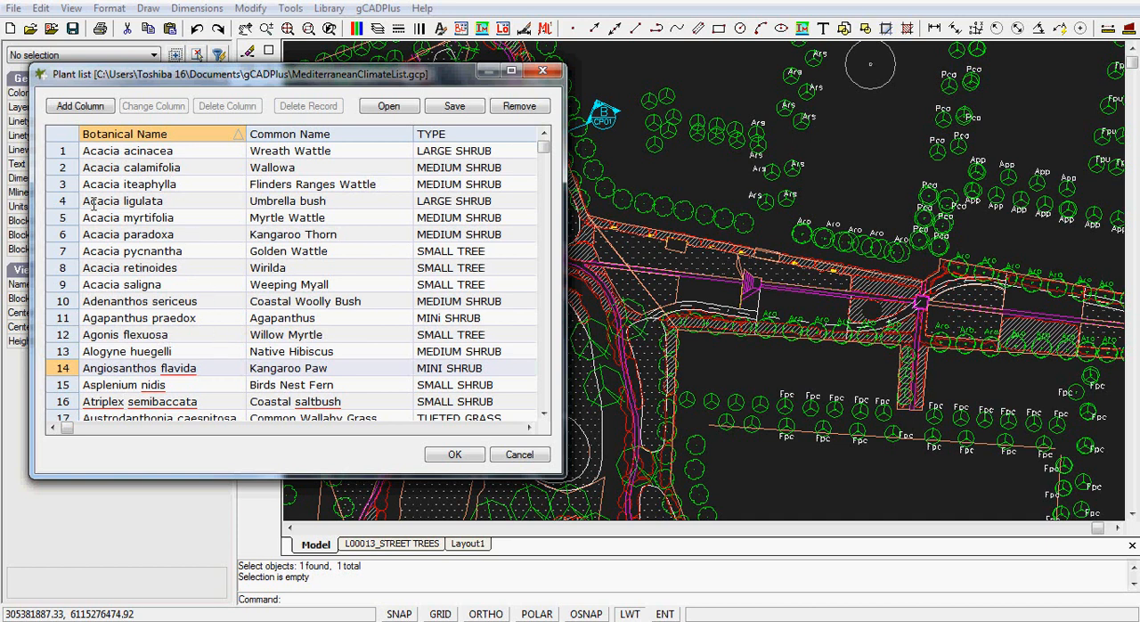
pyautogui.moveTo(171, 151)
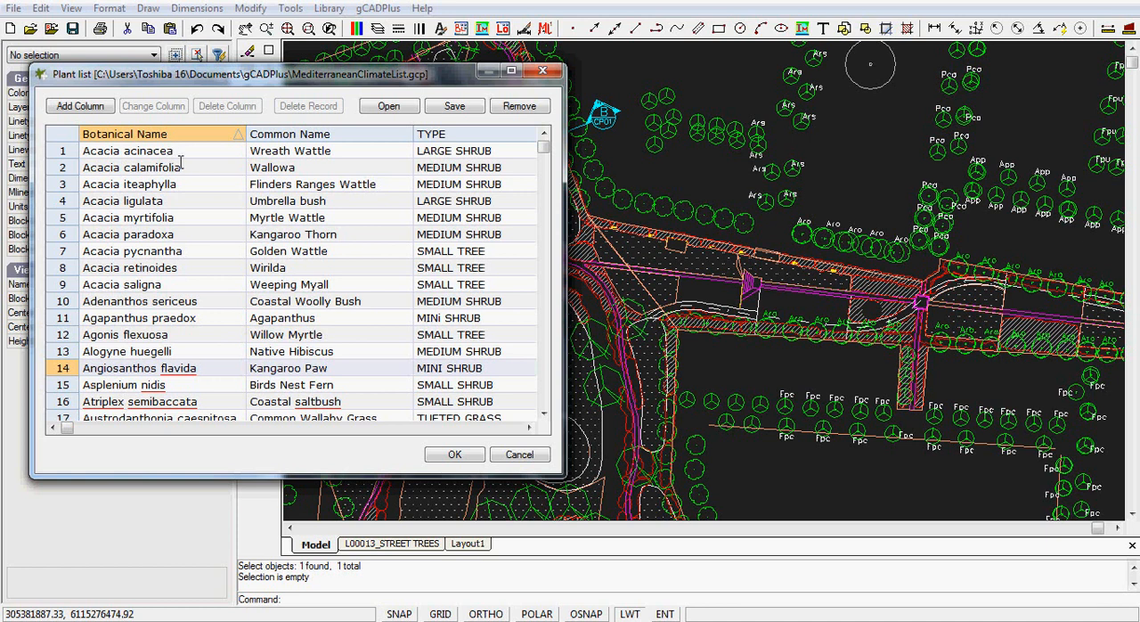
pyautogui.moveTo(195, 157)
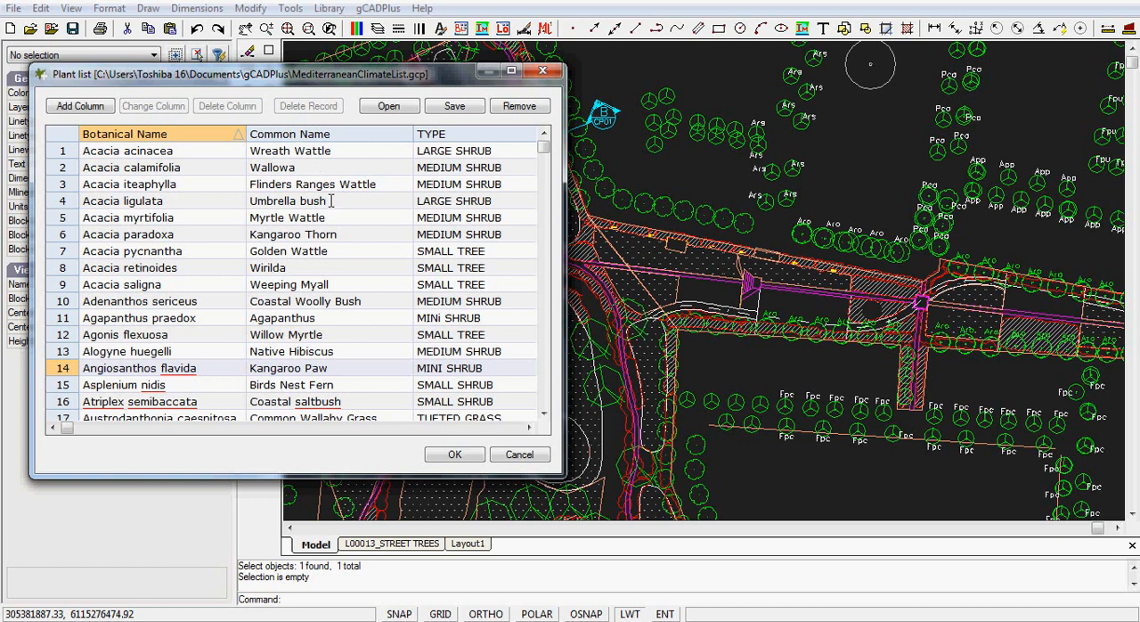
pyautogui.moveTo(339, 267)
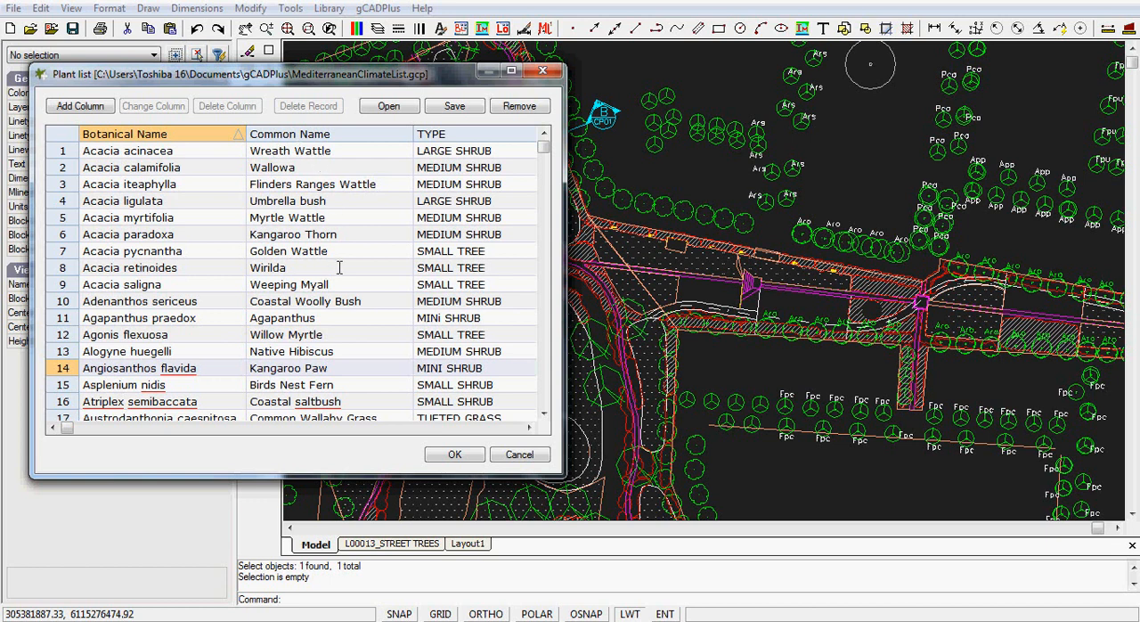
pyautogui.moveTo(378, 207)
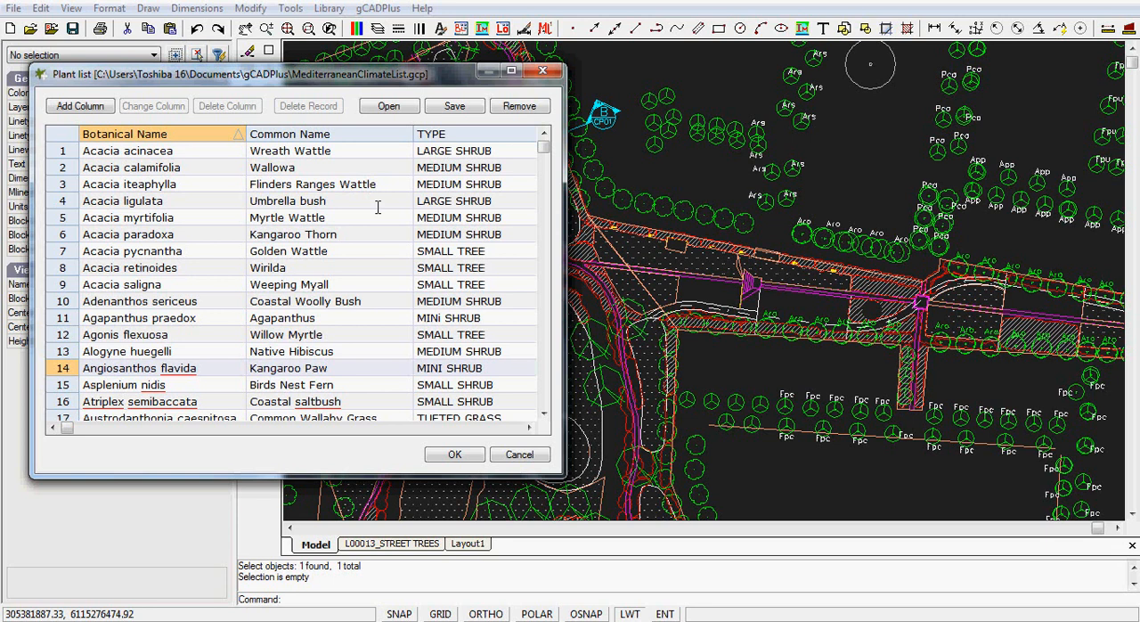
# - Sort the Plant list rows by TYPE so climbers, grasses and ground covers come first
pyautogui.click(288, 133)
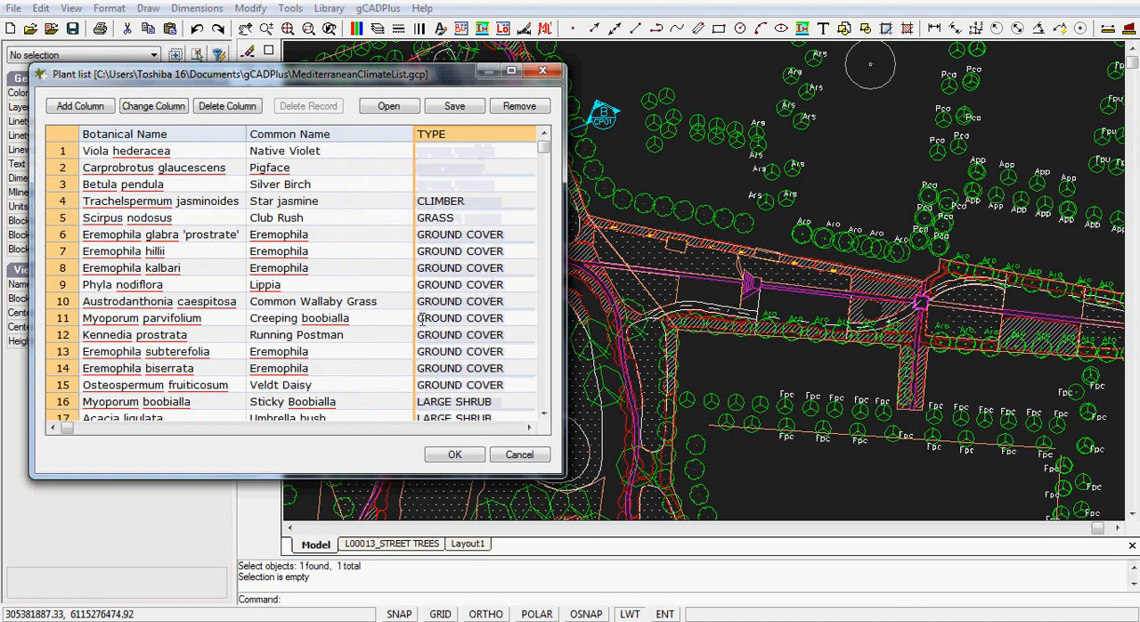
pyautogui.scroll(-3)
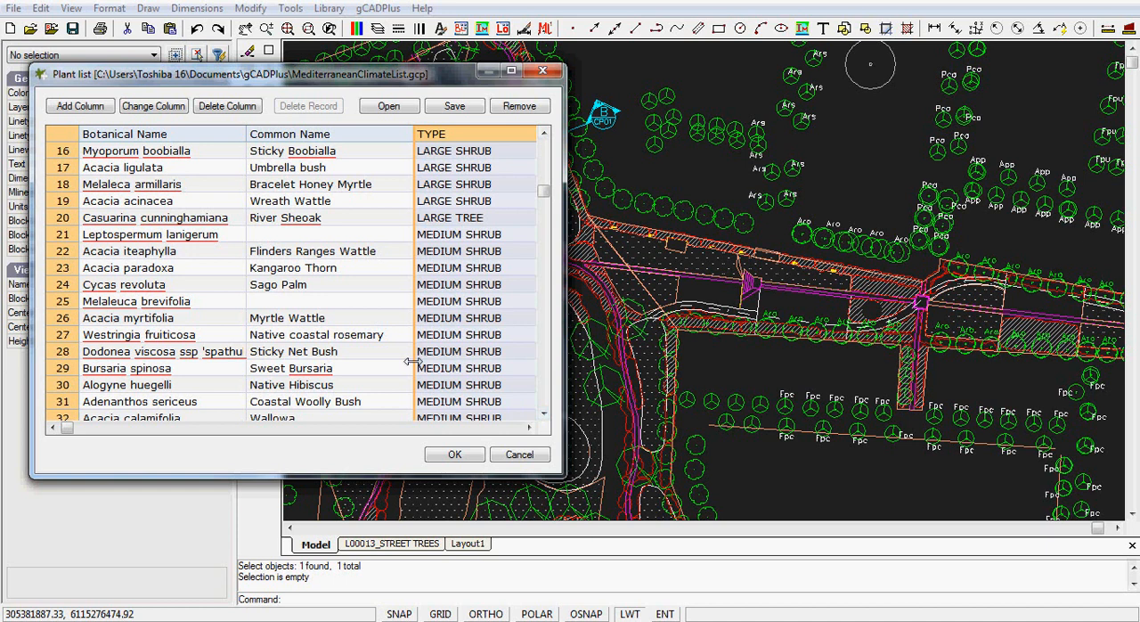
pyautogui.moveTo(371, 335)
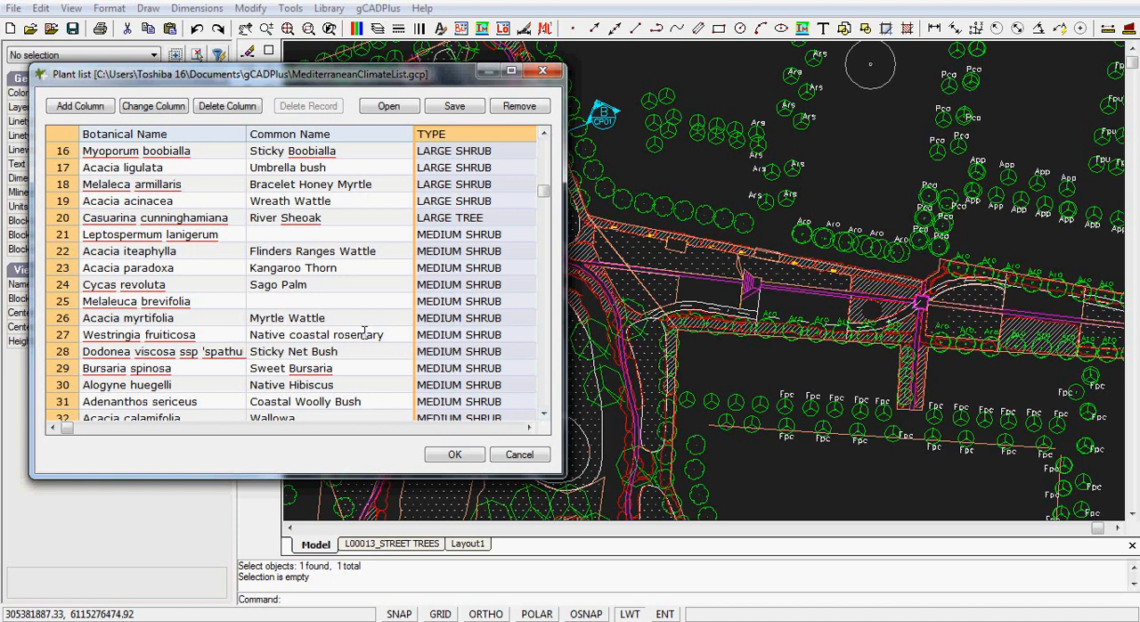
pyautogui.moveTo(434, 150)
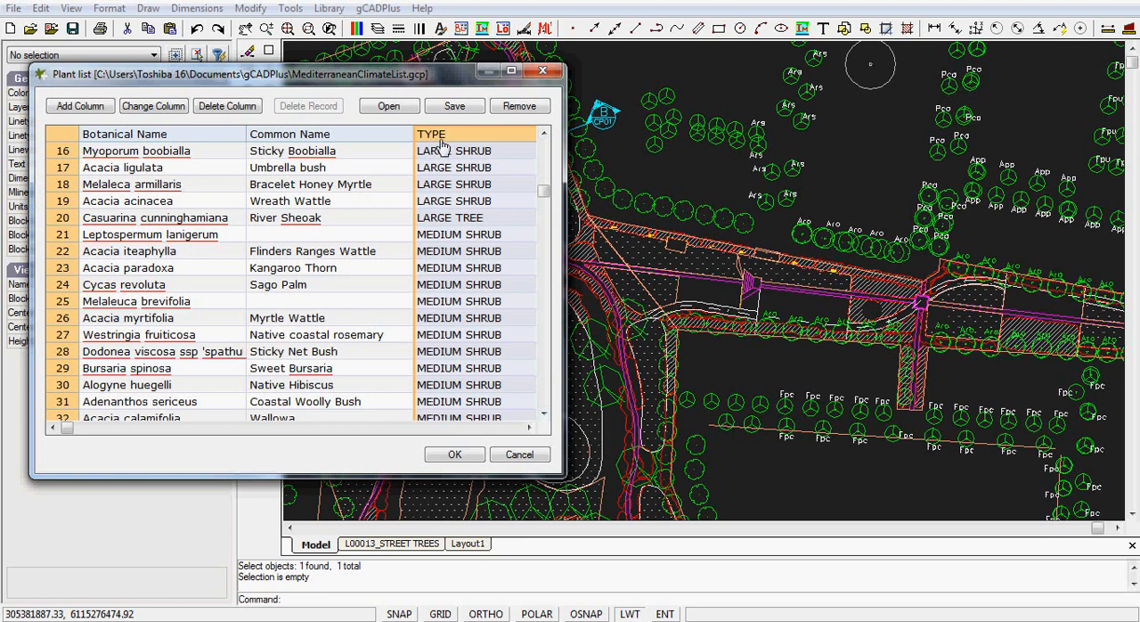
pyautogui.moveTo(182, 134)
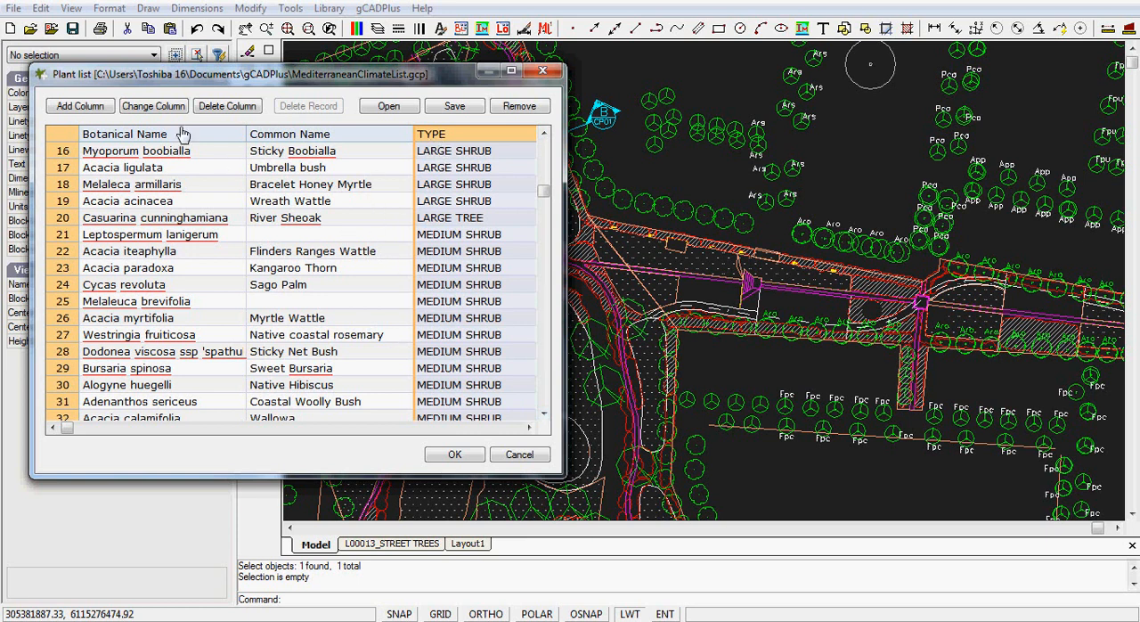
pyautogui.moveTo(178, 121)
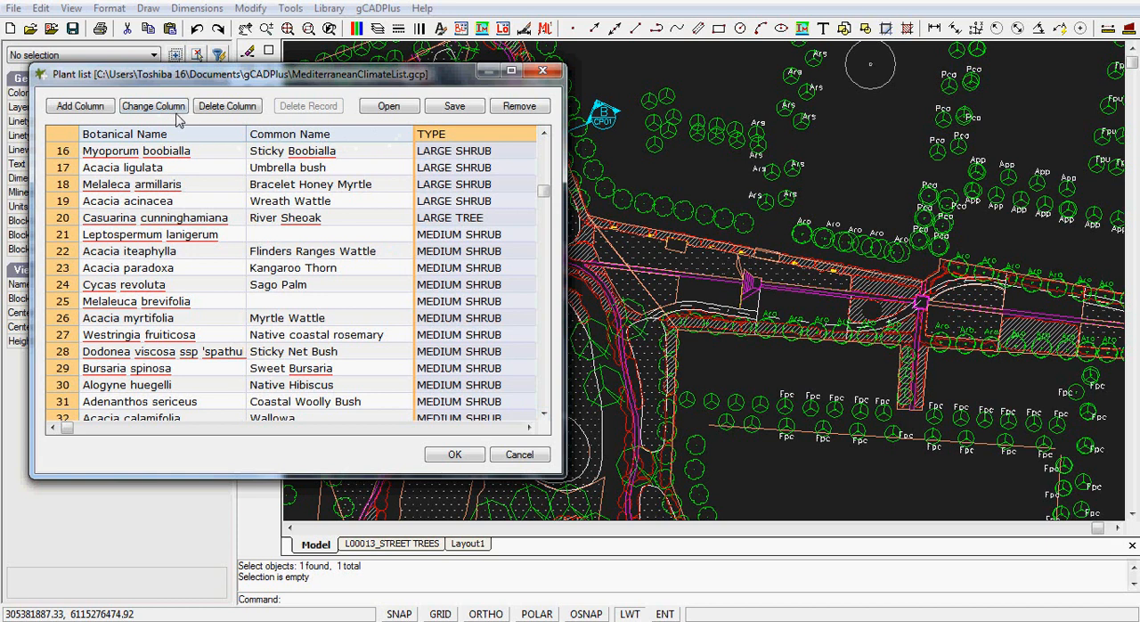
pyautogui.moveTo(192, 133)
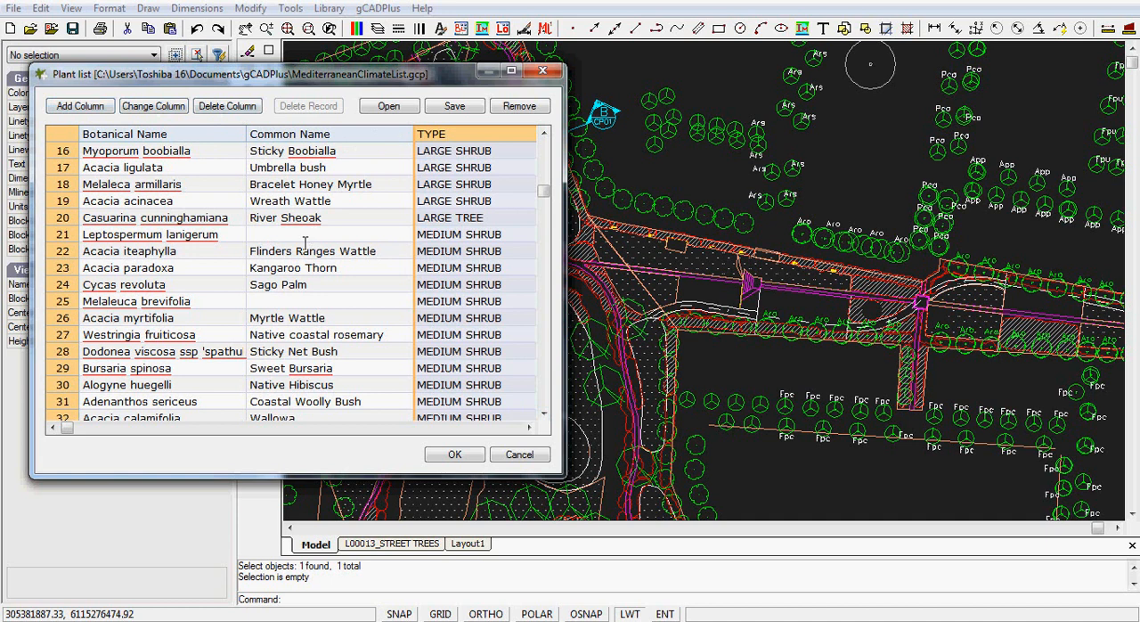
pyautogui.moveTo(312, 276)
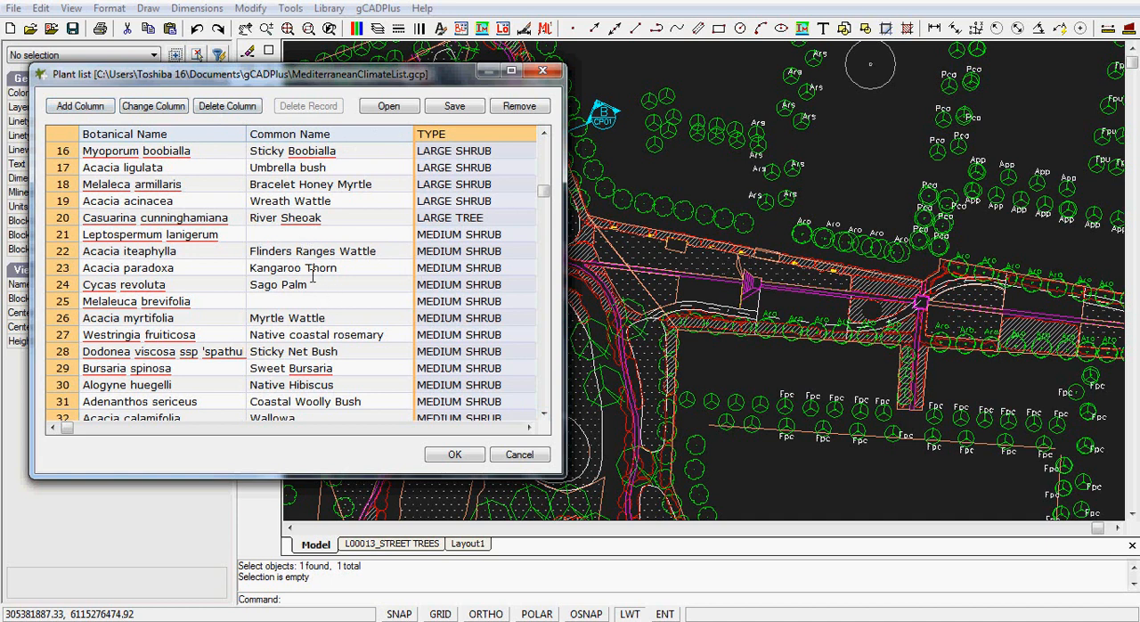